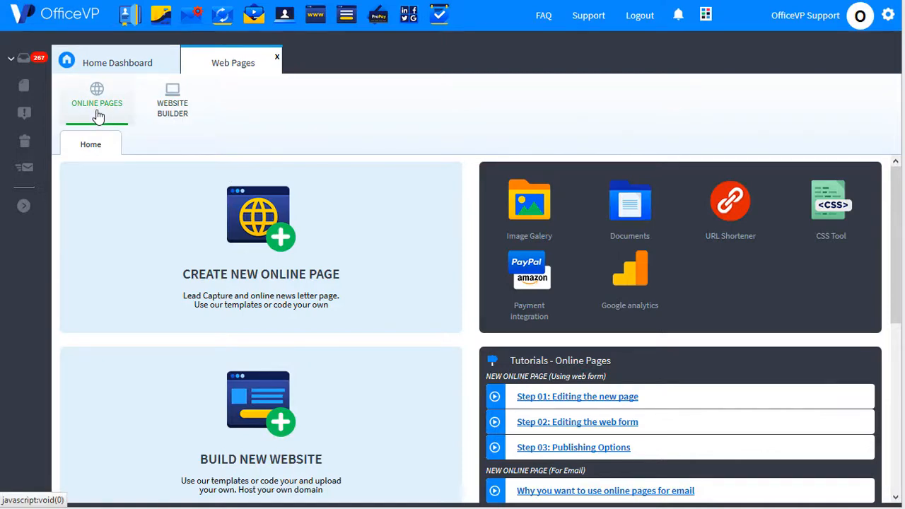
Add a new Online News Letters folder in the Online Pages area.
left_click(97, 99)
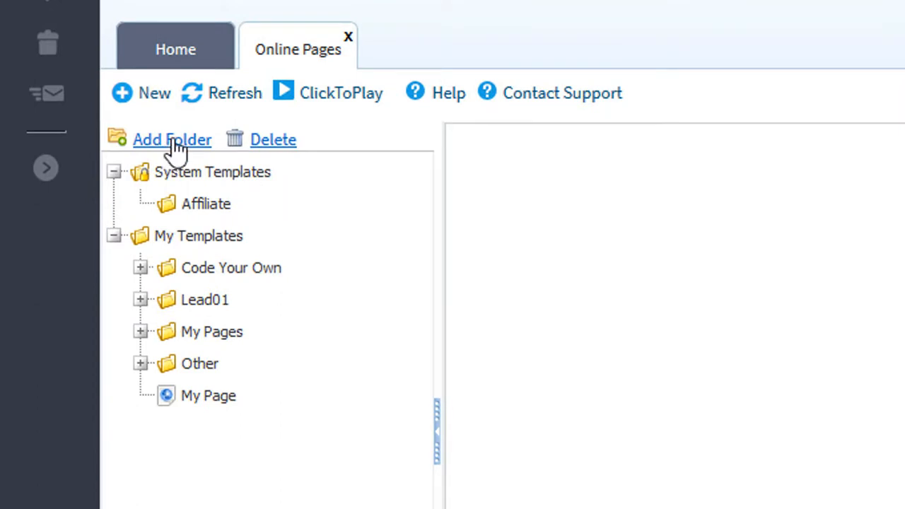
left_click(172, 140)
type("Online News Letters")
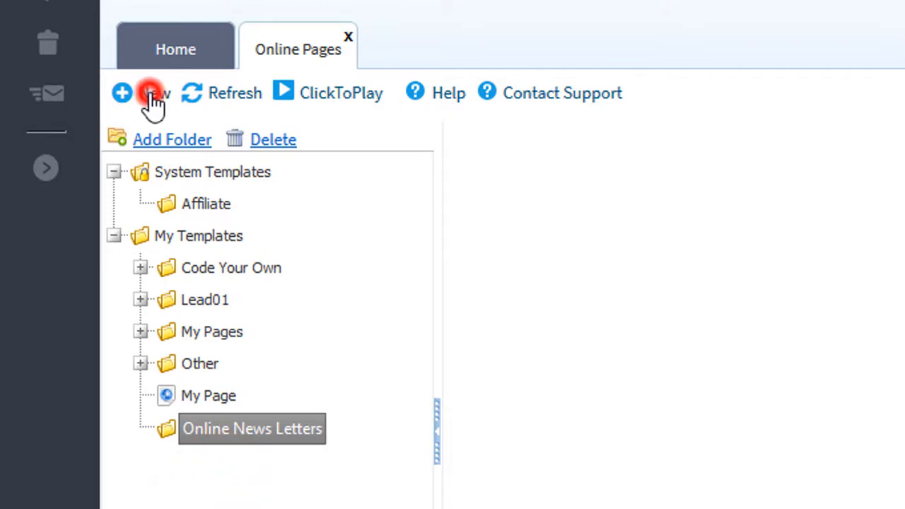
Create a new page on the Mobile Page 446 theme named Weekly Template, titled Investing For Life.
left_click(142, 93)
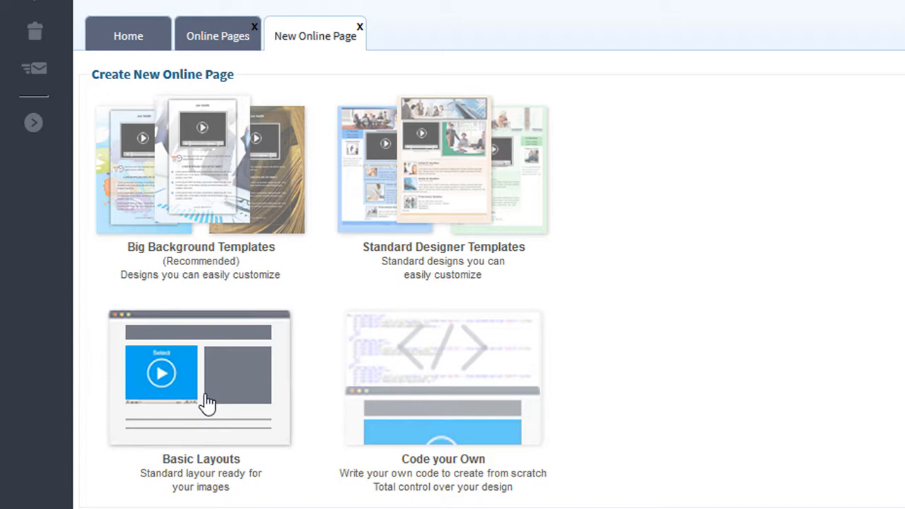
mouse_move(191, 369)
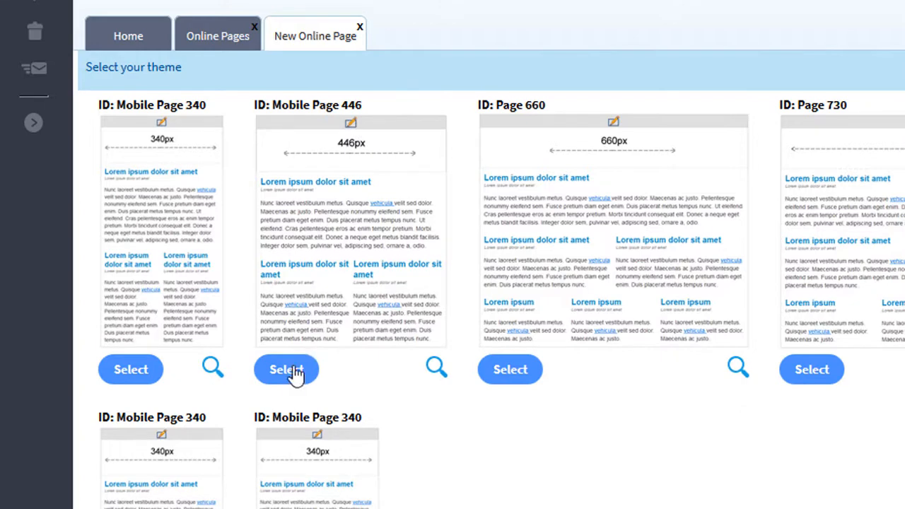
left_click(286, 370)
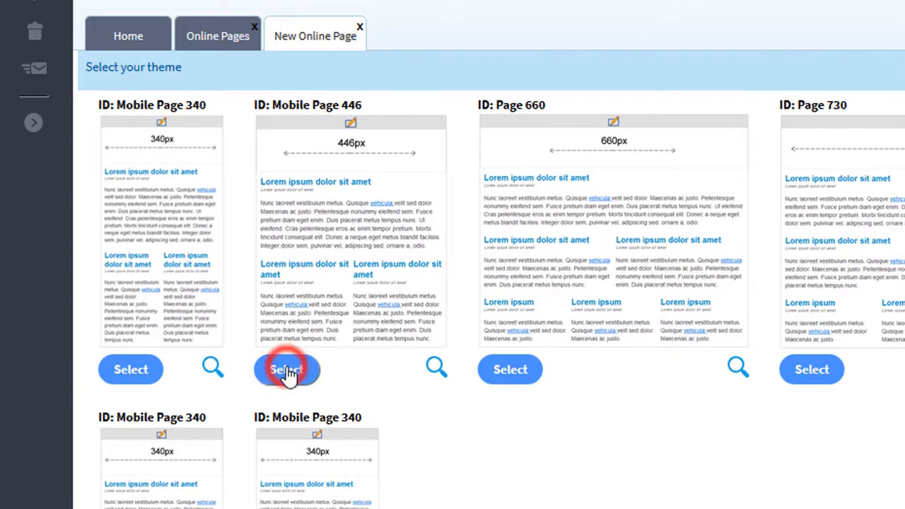
left_click(287, 371)
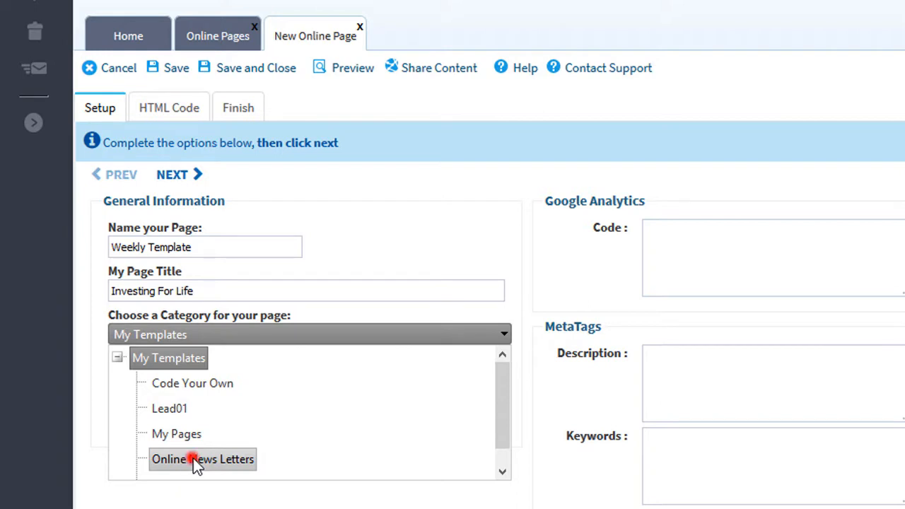
File the Weekly Template page under the Online News Letters category.
left_click(204, 458)
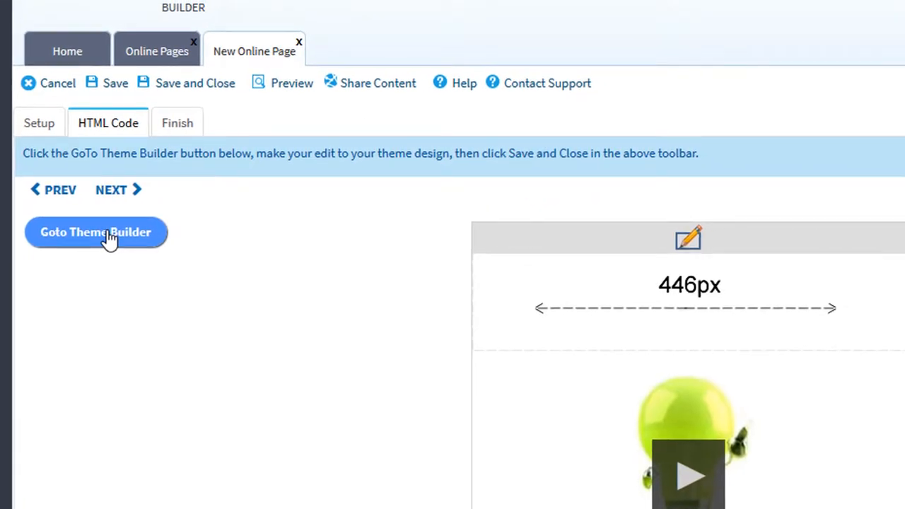
Launch the Theme Builder on the Weekly Template page layout.
left_click(96, 232)
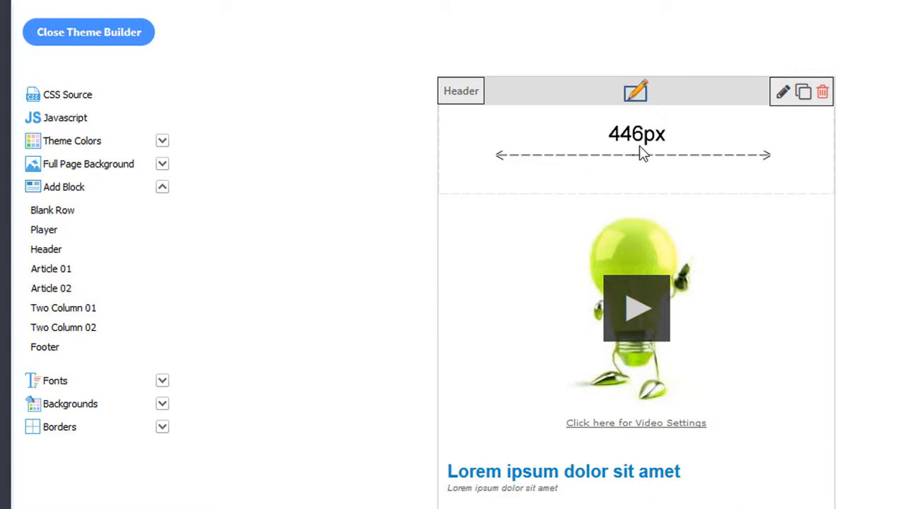
mouse_move(623, 154)
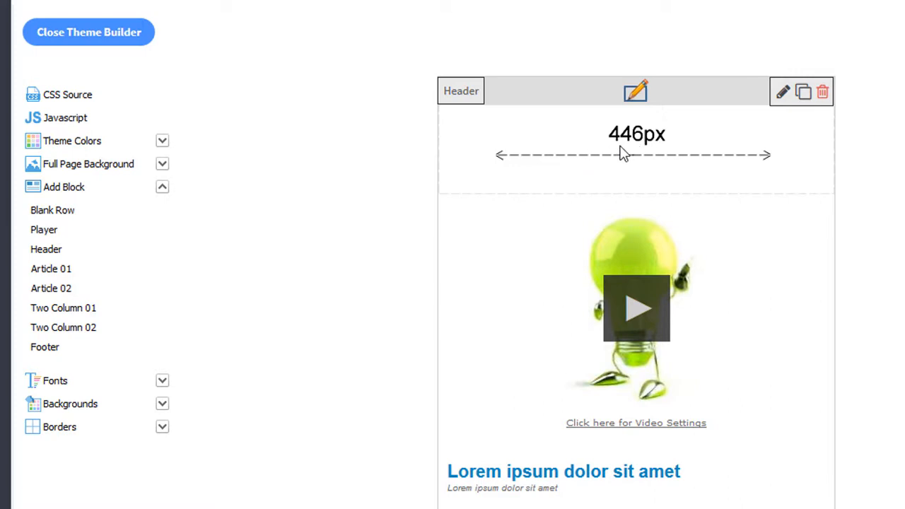
mouse_move(648, 145)
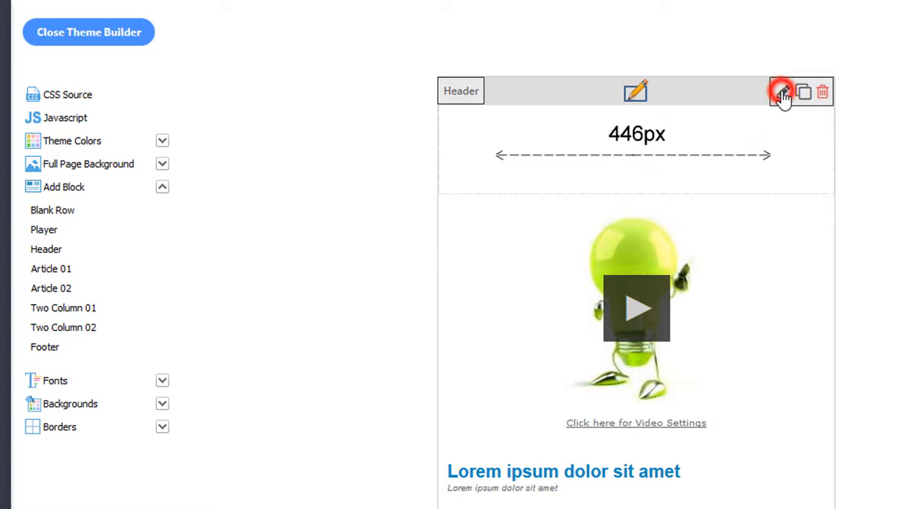
Browse My Library images to replace the header block's picture.
left_click(781, 91)
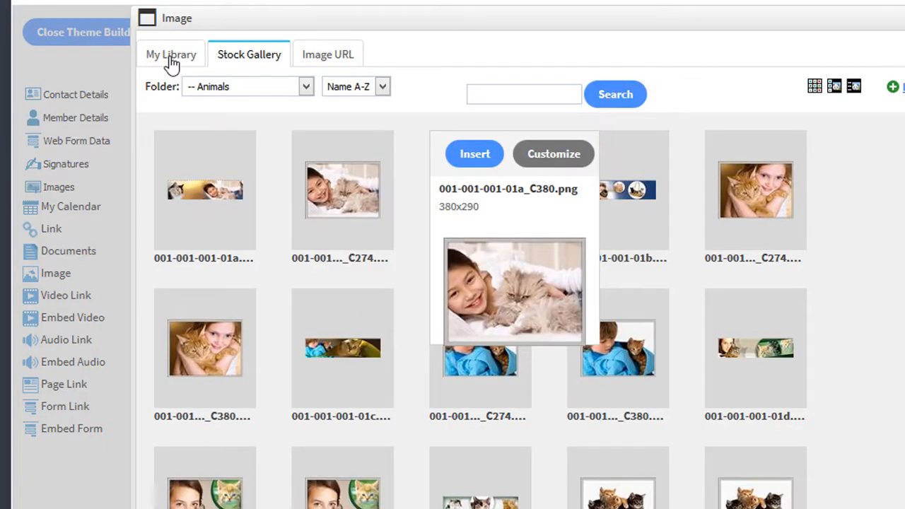
left_click(170, 54)
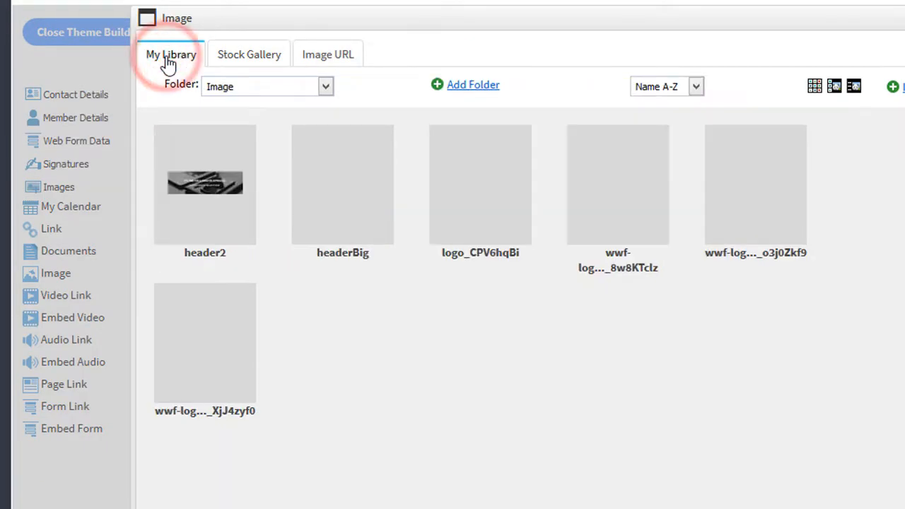
mouse_move(334, 178)
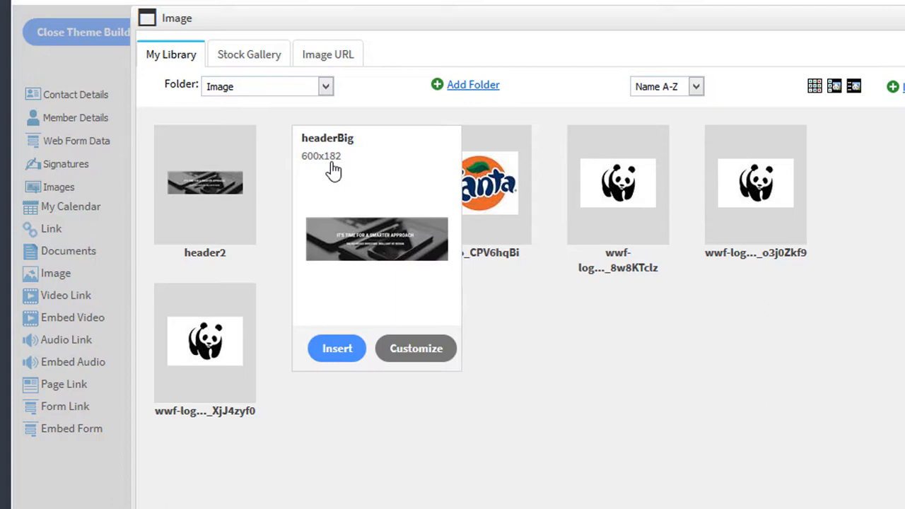
mouse_move(328, 175)
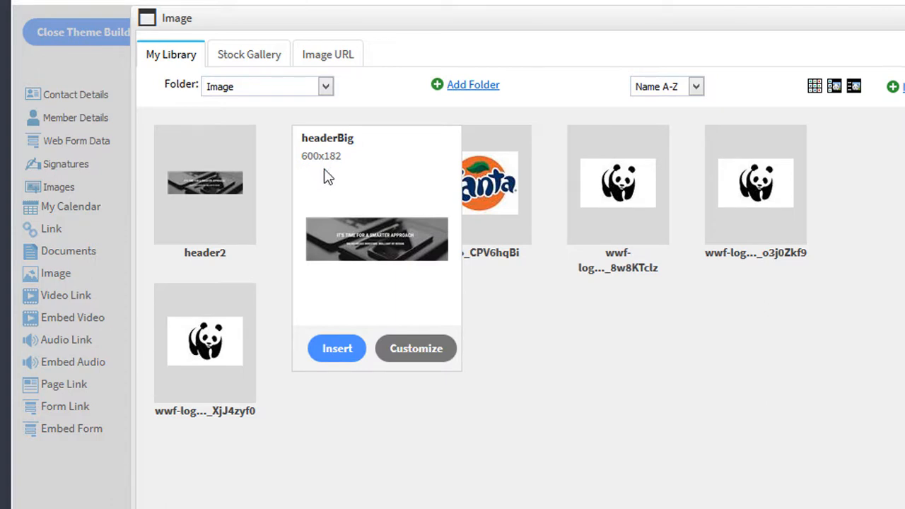
mouse_move(319, 173)
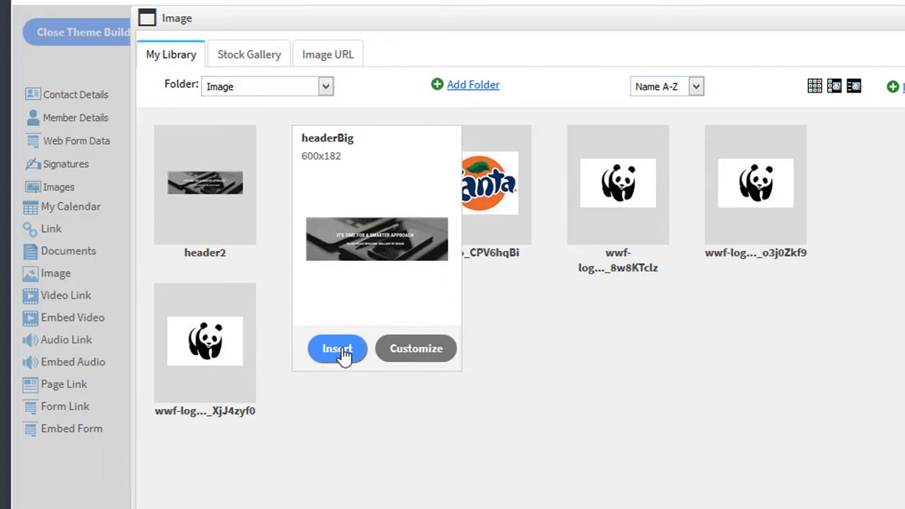
mouse_move(416, 353)
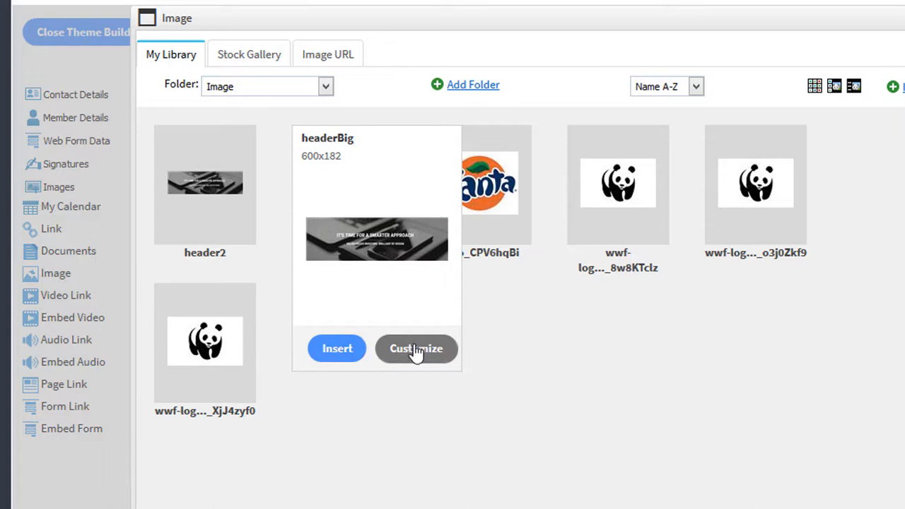
Customize the headerBig image down to 470 × 142 and insert it in the header.
left_click(416, 348)
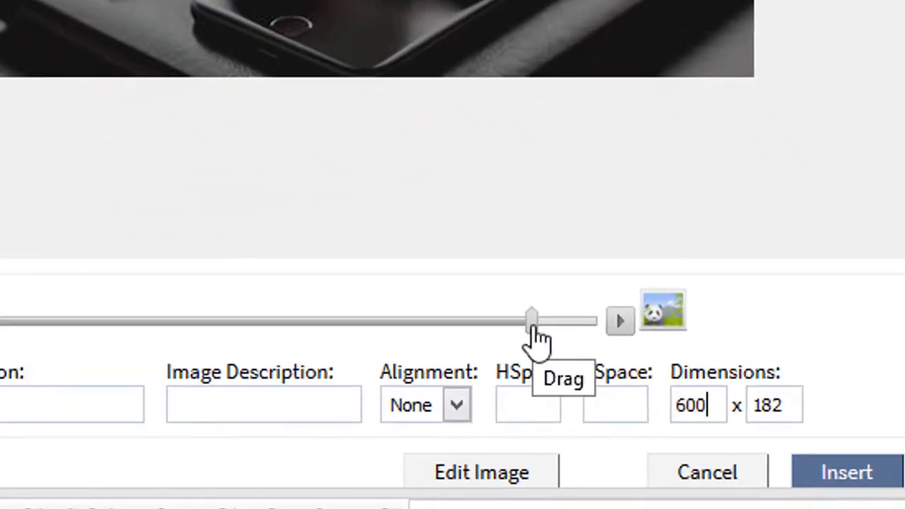
left_click_drag(532, 320, 441, 323)
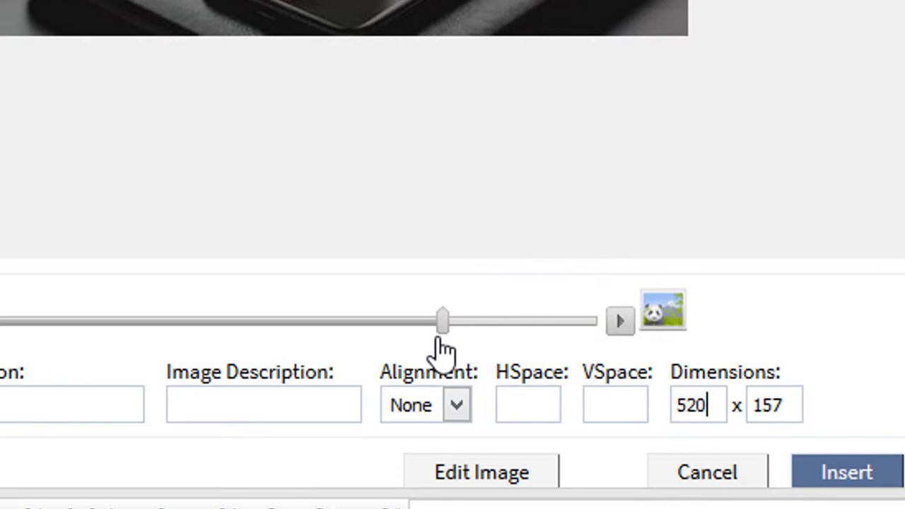
left_click_drag(441, 323, 388, 323)
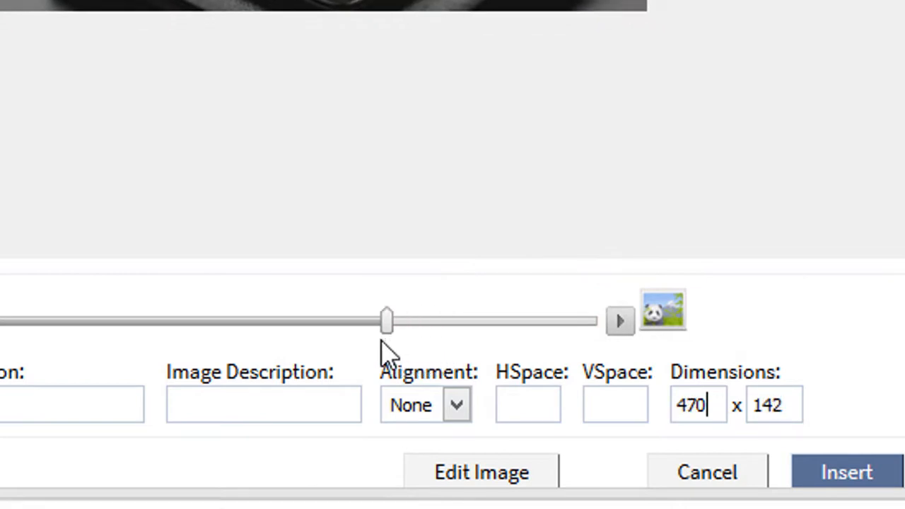
left_click_drag(387, 323, 362, 322)
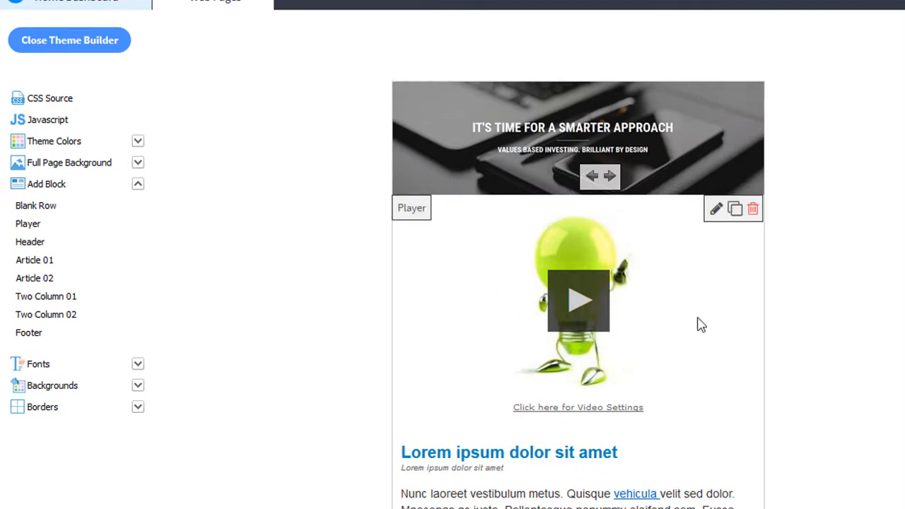
mouse_move(453, 324)
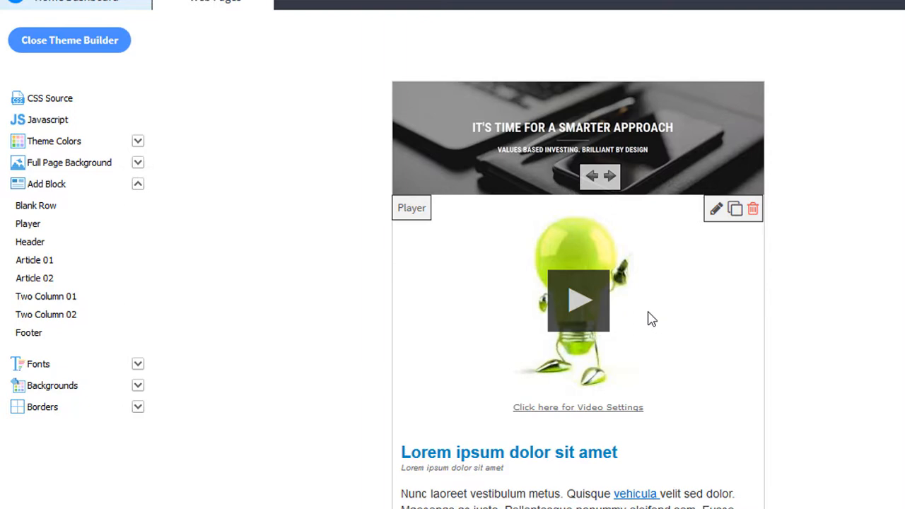
Delete the Two Column 02 block from the newsletter layout.
scroll("down", 3)
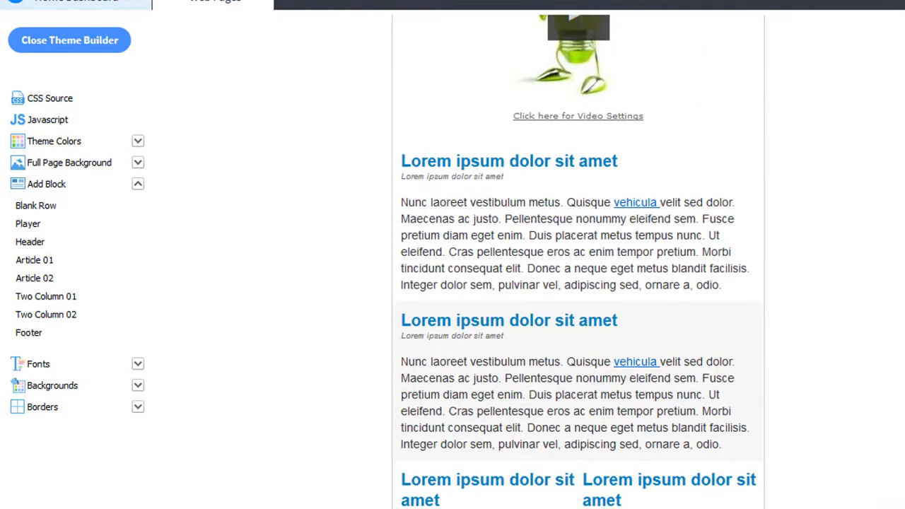
scroll("down", 3)
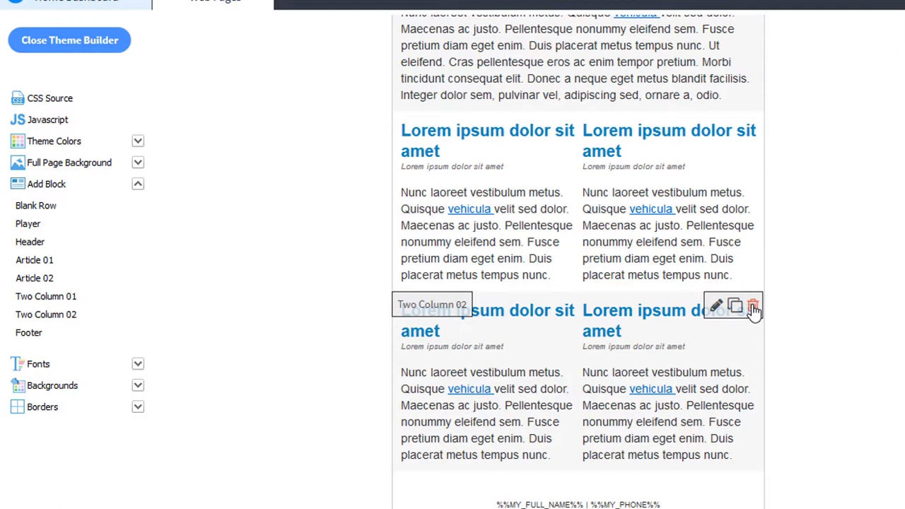
left_click(753, 308)
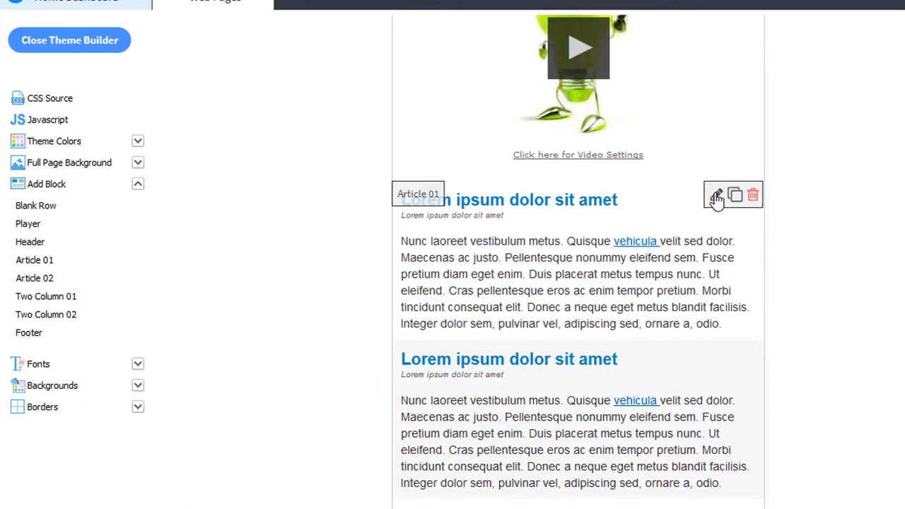
Replace Article 01's placeholder with a 'Title here' heading and 'Text here' body.
left_click(719, 195)
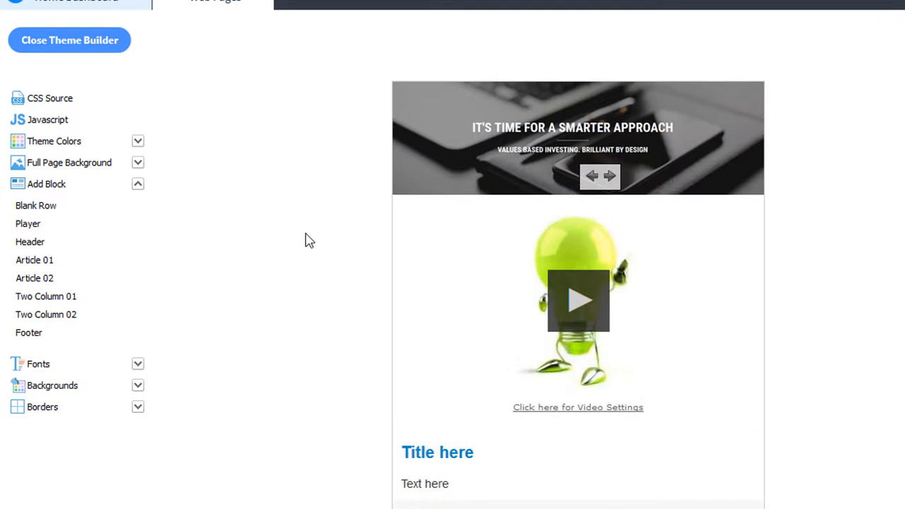
mouse_move(138, 389)
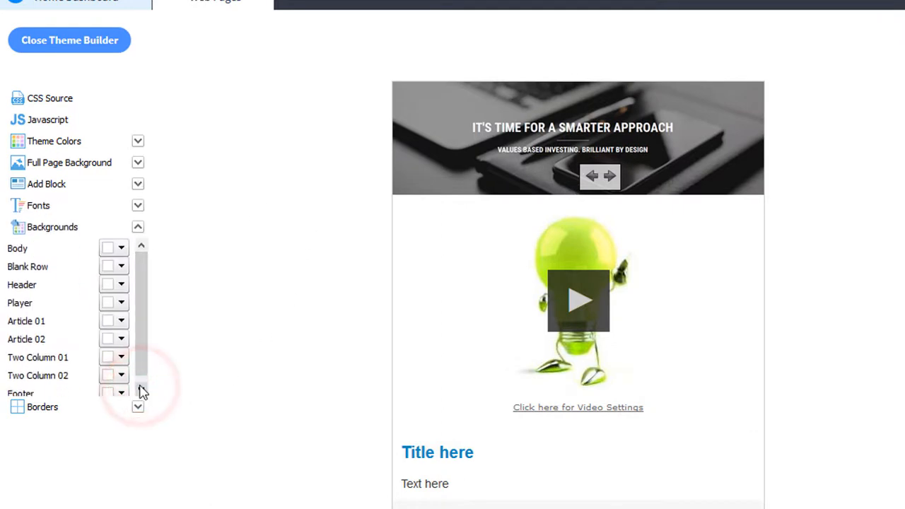
Set the page Body background colour to light gray in Backgrounds.
scroll("down", 3)
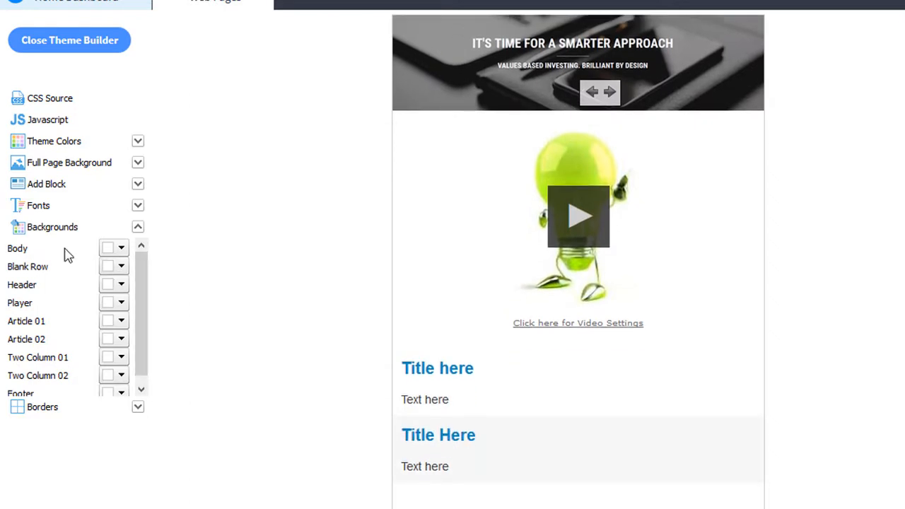
left_click(121, 248)
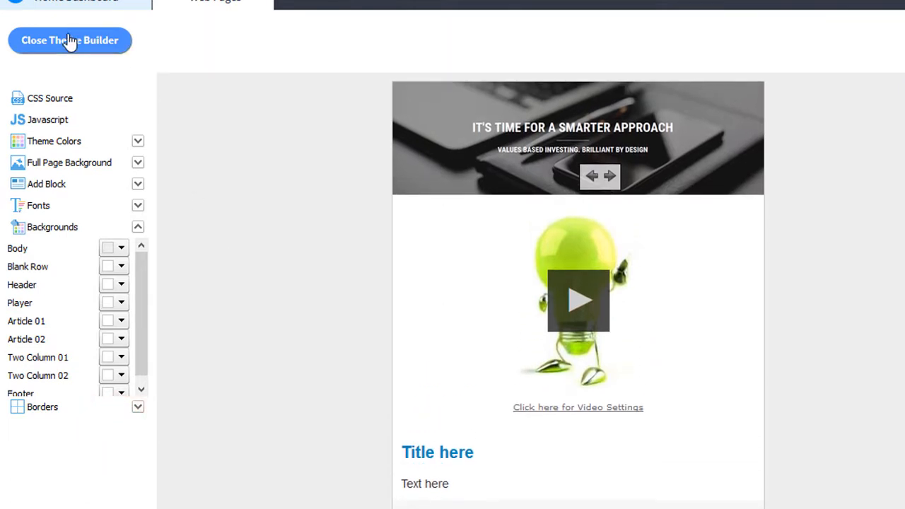
Close the builder, save Weekly Template and preview it under Online News Letters.
left_click(70, 40)
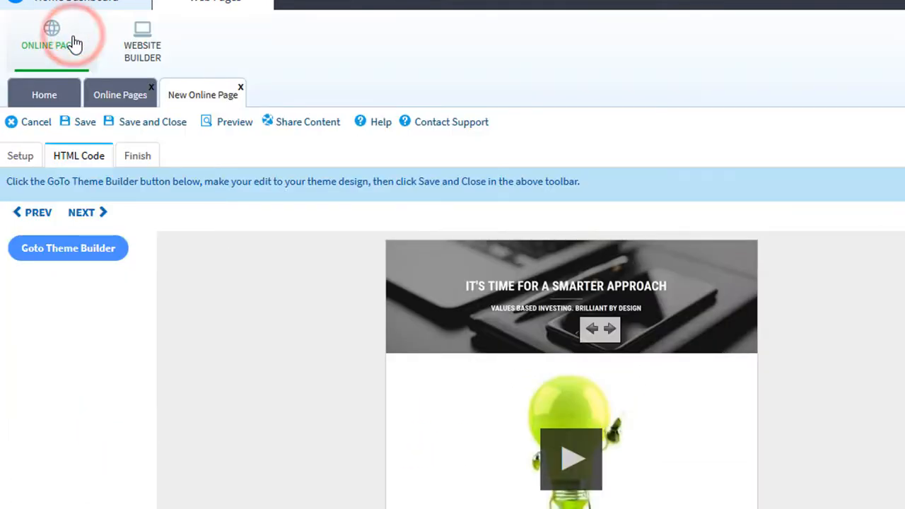
mouse_move(139, 127)
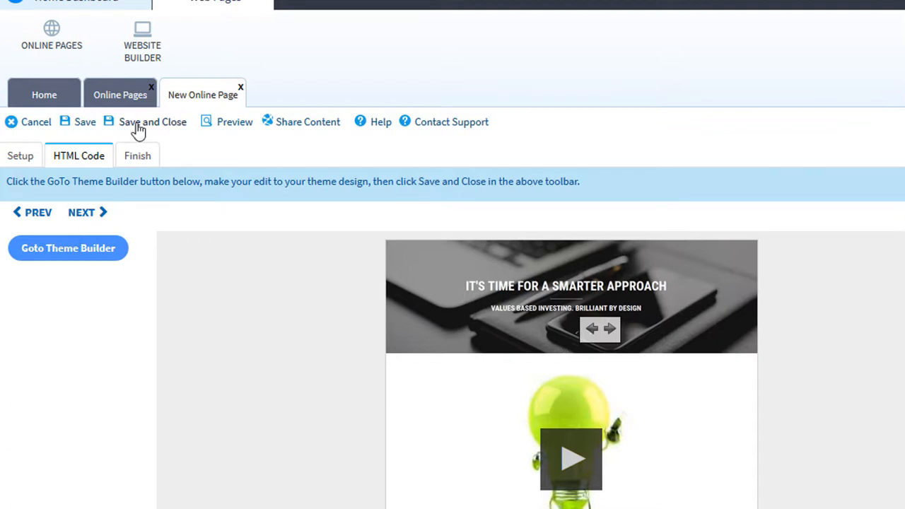
left_click(153, 122)
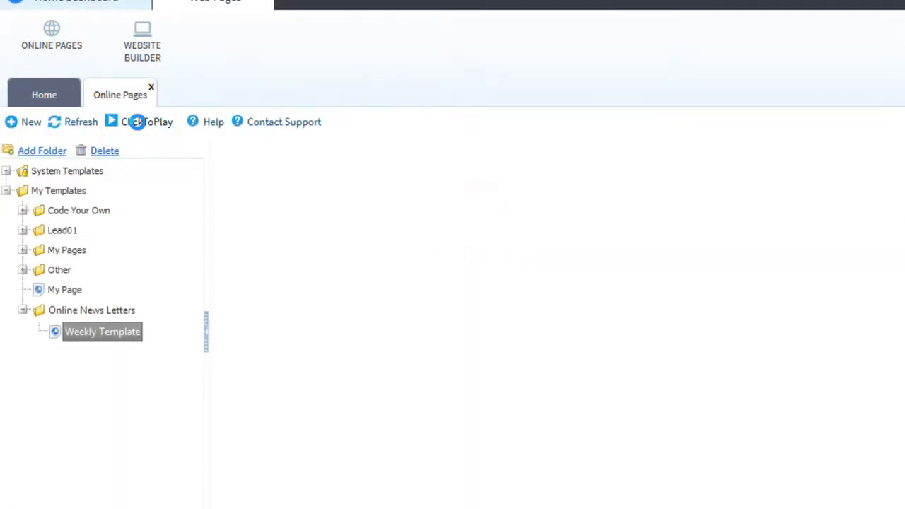
left_click(102, 331)
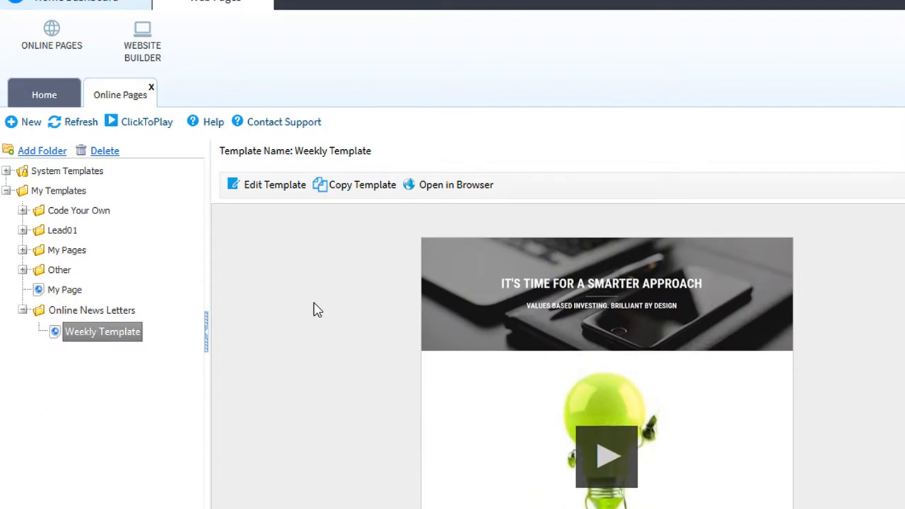
mouse_move(99, 343)
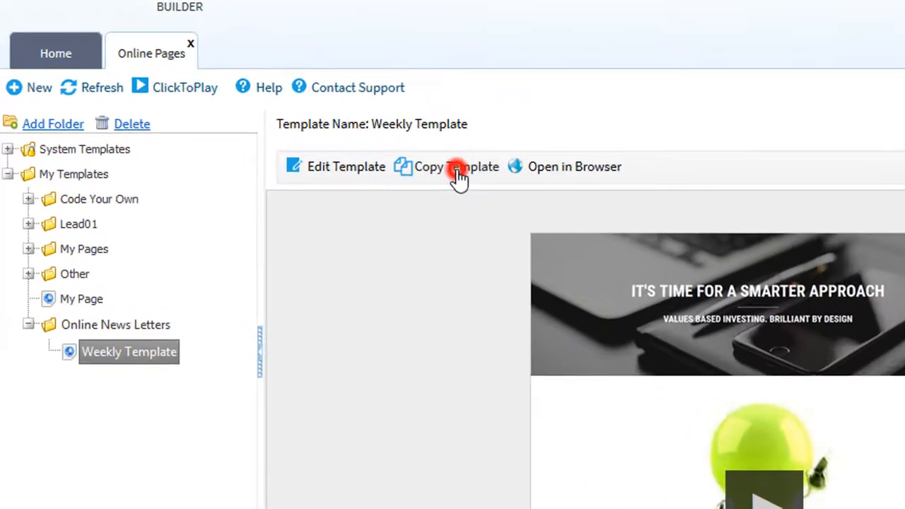
Copy the Weekly Template as a new page named 'Issue: 06/30/2017' and continue.
left_click(455, 167)
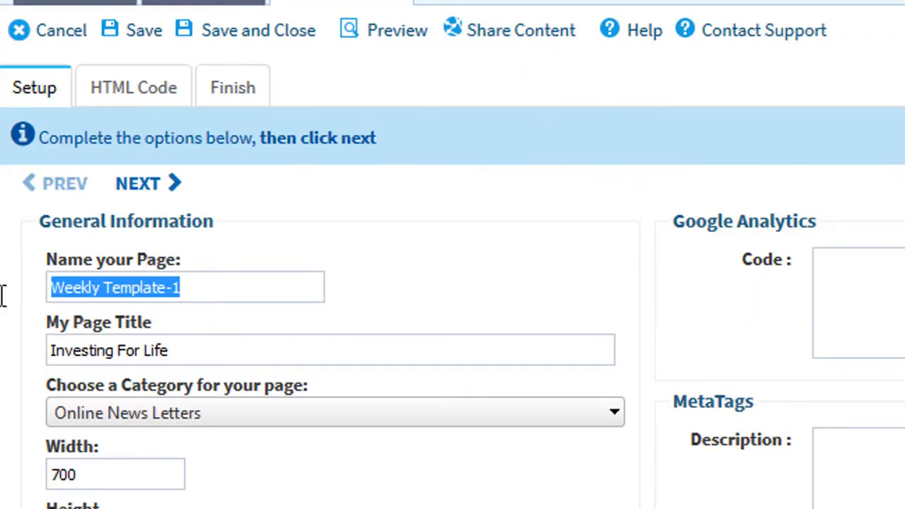
type("Issue: 06/30/2017")
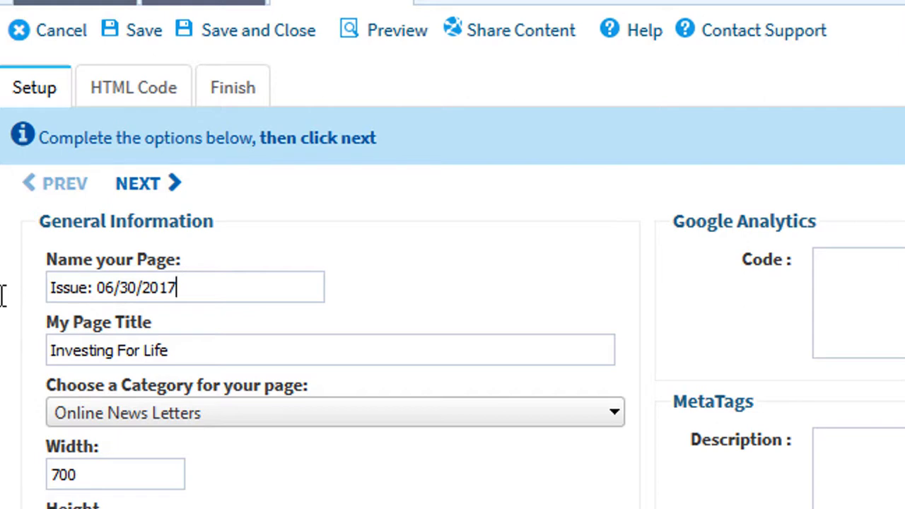
mouse_move(141, 191)
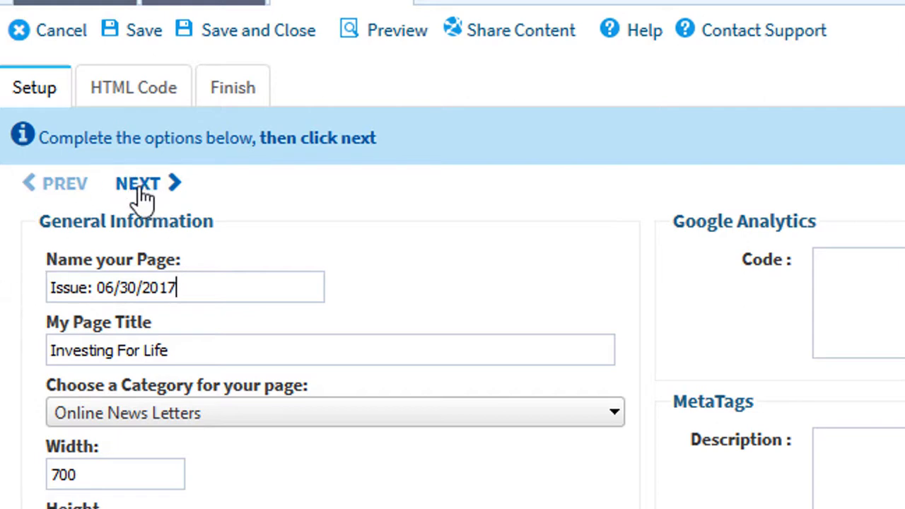
left_click(138, 184)
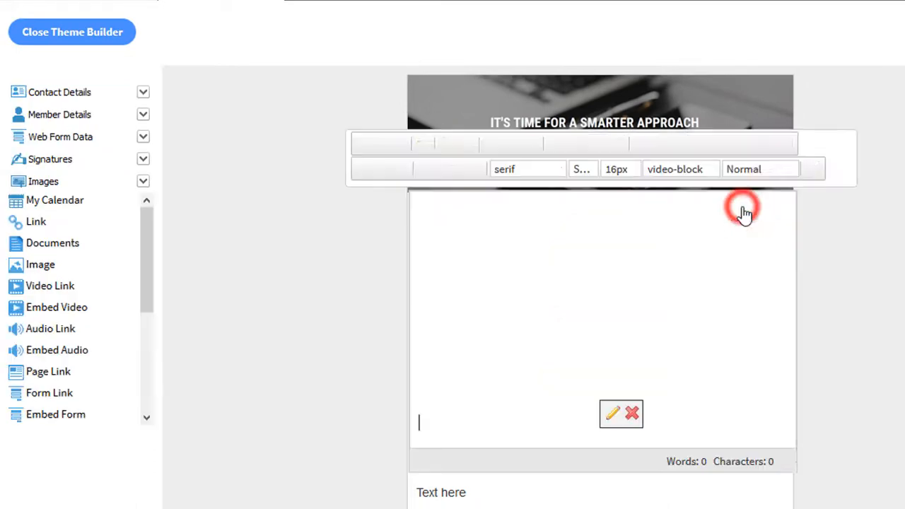
Swap the placeholder video for the webinar video from the HTML5 library.
left_click(611, 413)
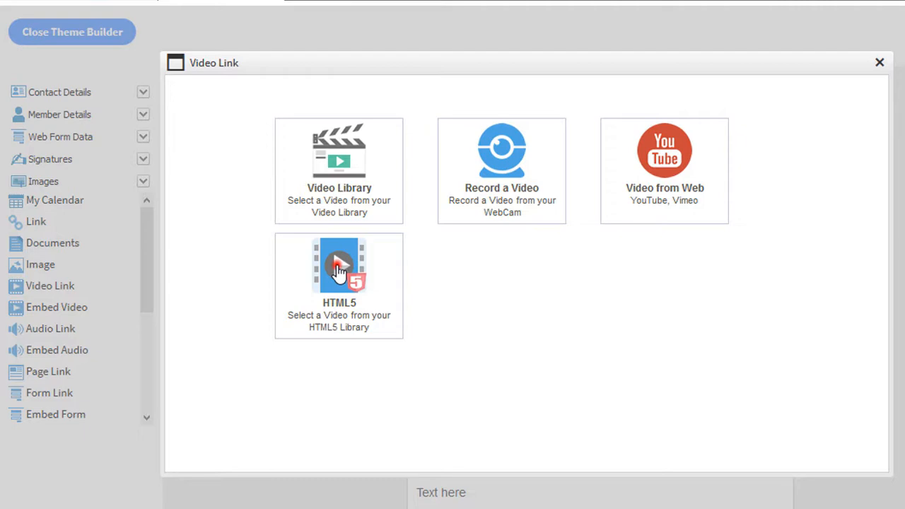
left_click(337, 266)
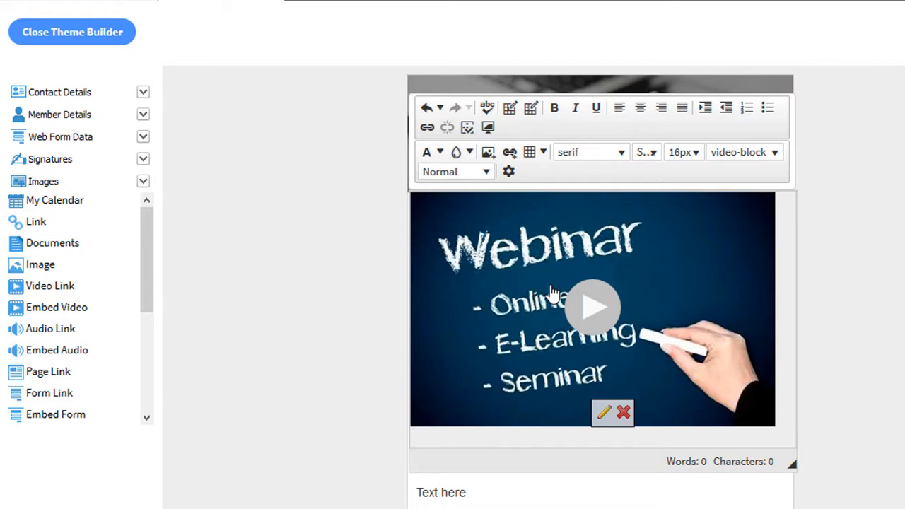
mouse_move(283, 292)
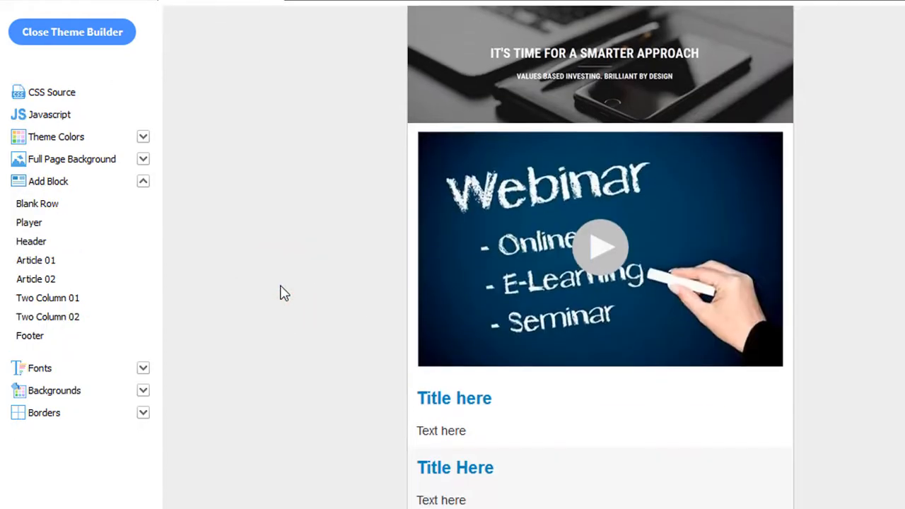
Put the 'How To Use Effective Webinars' article text into the Article 01 block.
scroll("down", 3)
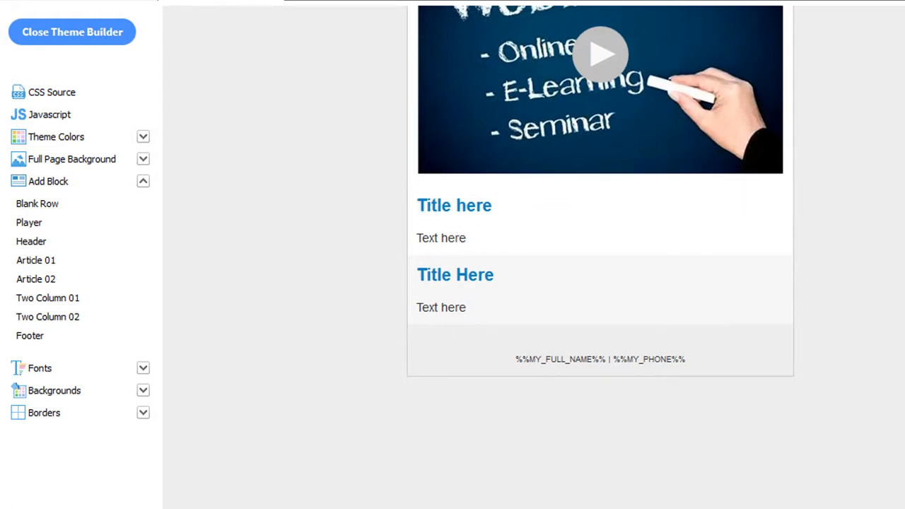
left_click(36, 260)
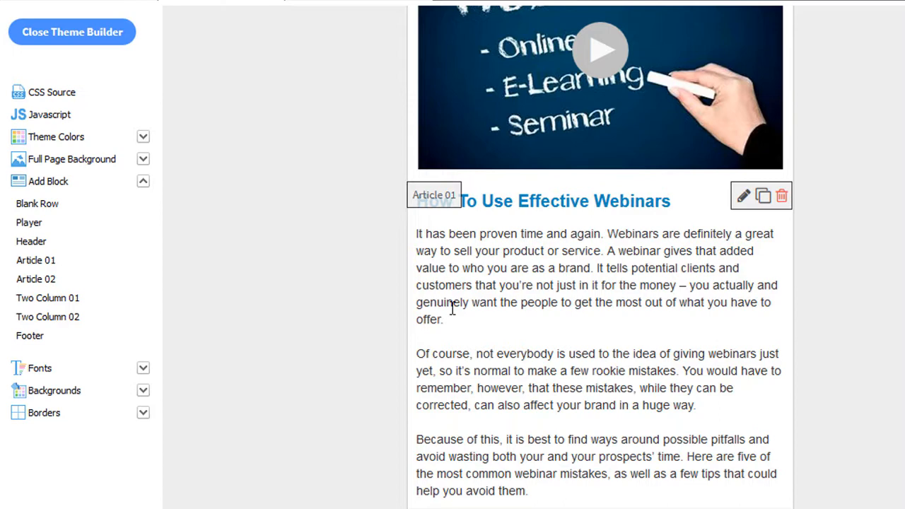
scroll("down", 3)
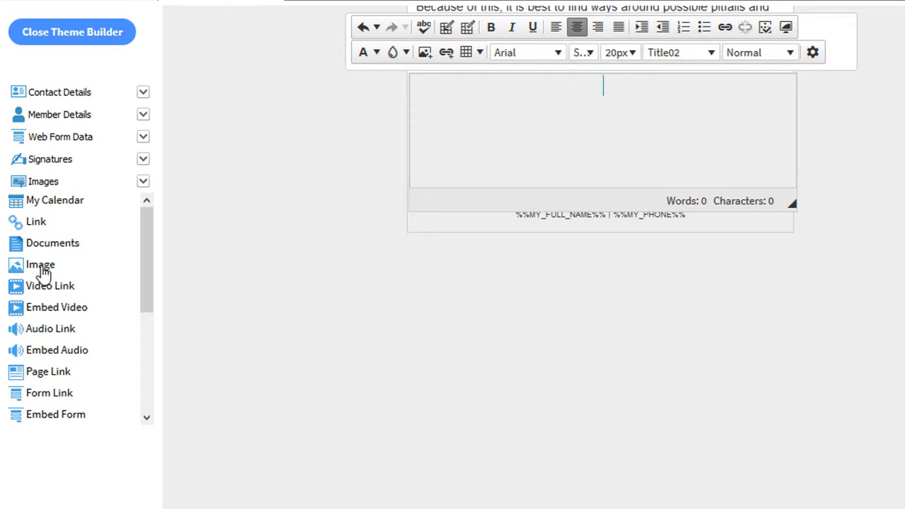
Insert the orange 'Claim Your Spot Now' button from the Webinar Buttons stock folder.
left_click(38, 265)
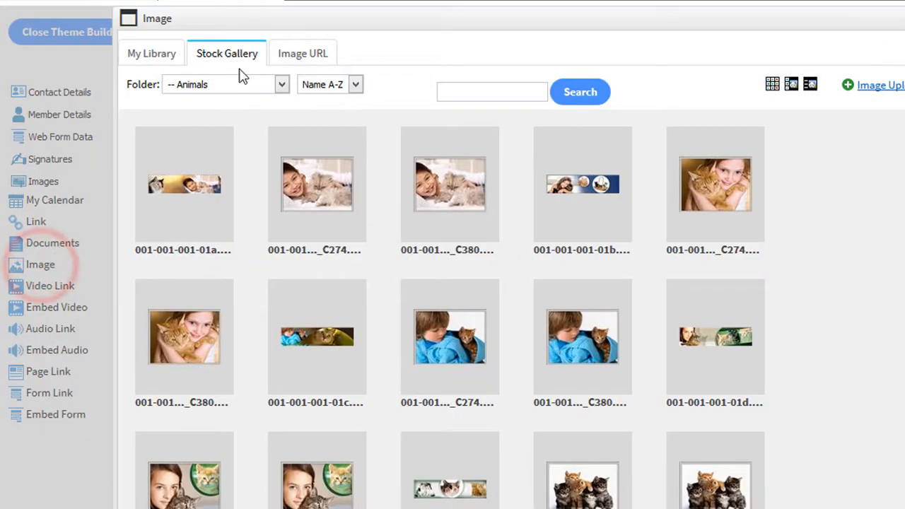
left_click(279, 85)
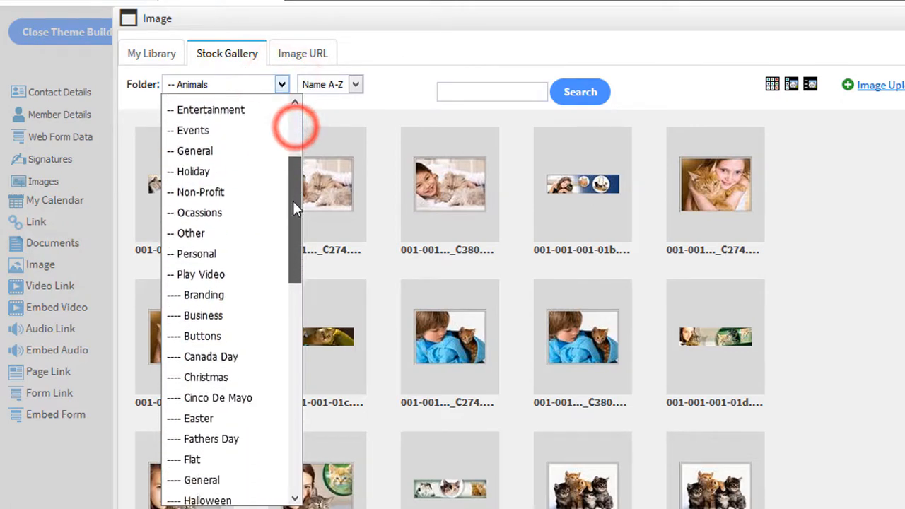
scroll("down", 3)
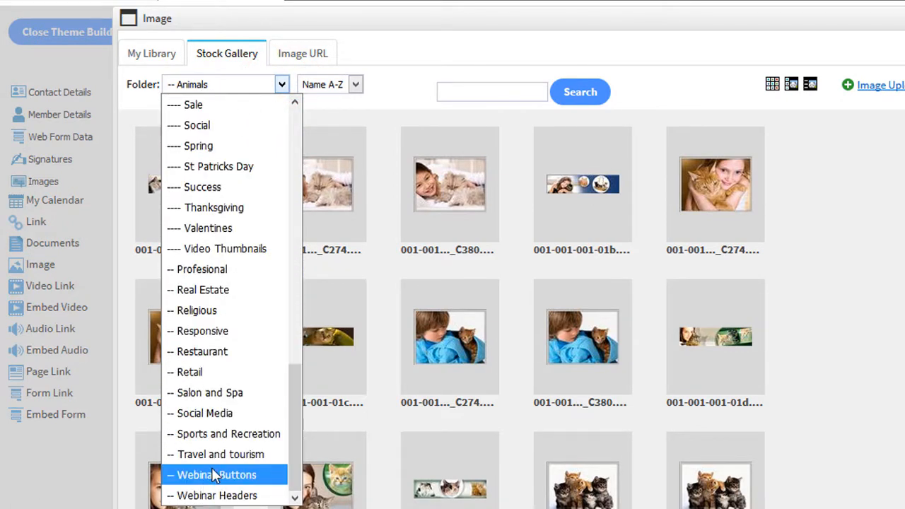
left_click(217, 476)
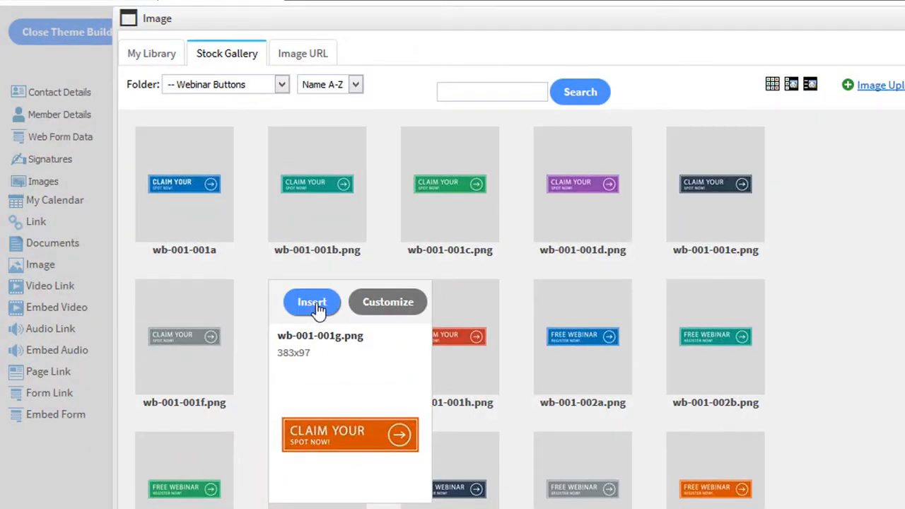
left_click(311, 303)
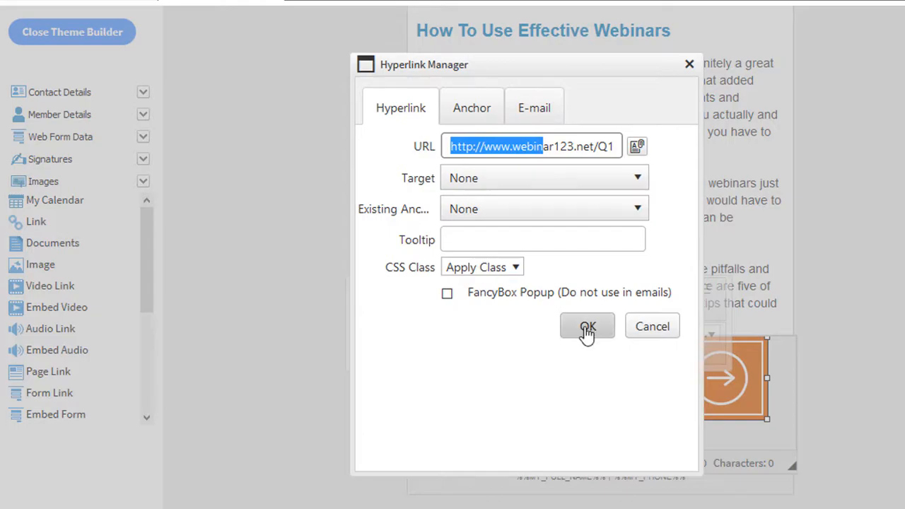
Confirm the webinar123.net link on the button and close the theme builder.
left_click(587, 326)
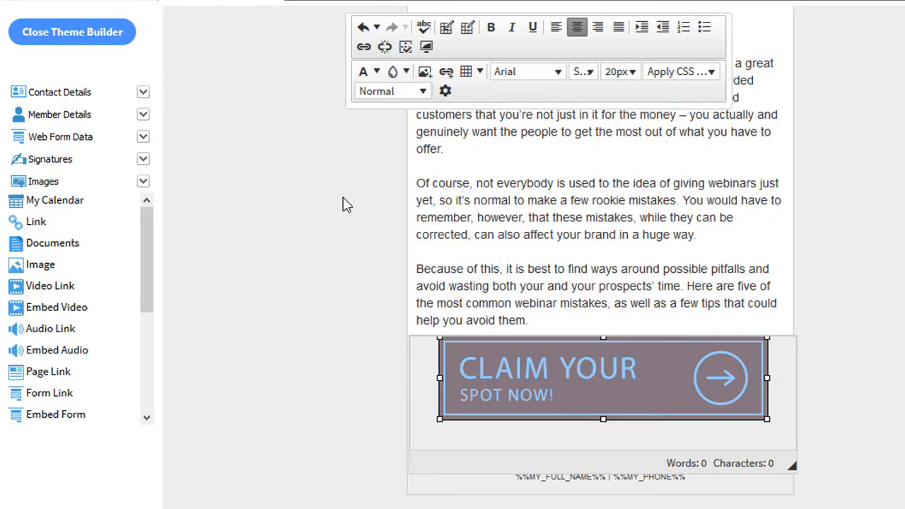
left_click(70, 32)
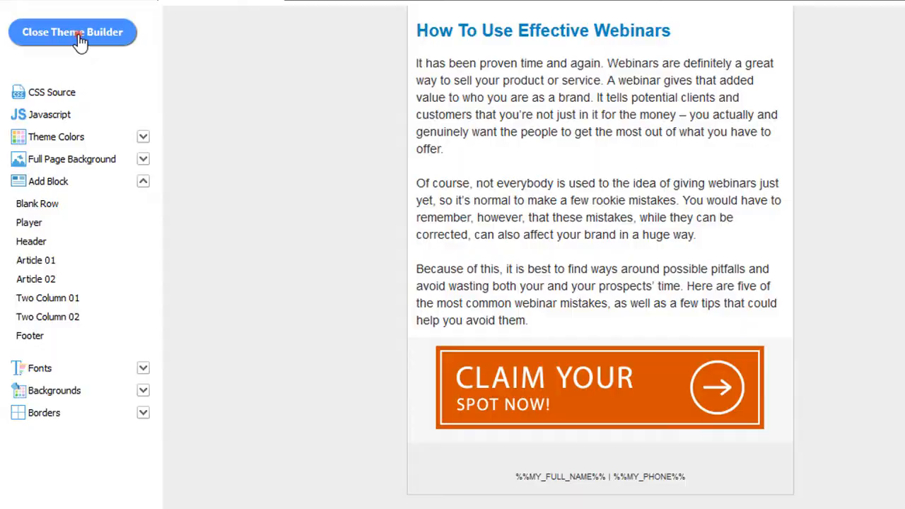
left_click(74, 33)
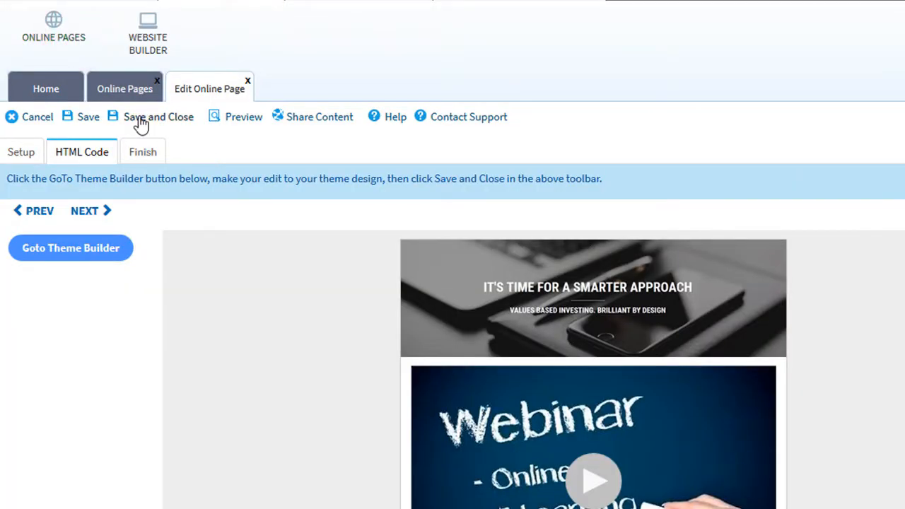